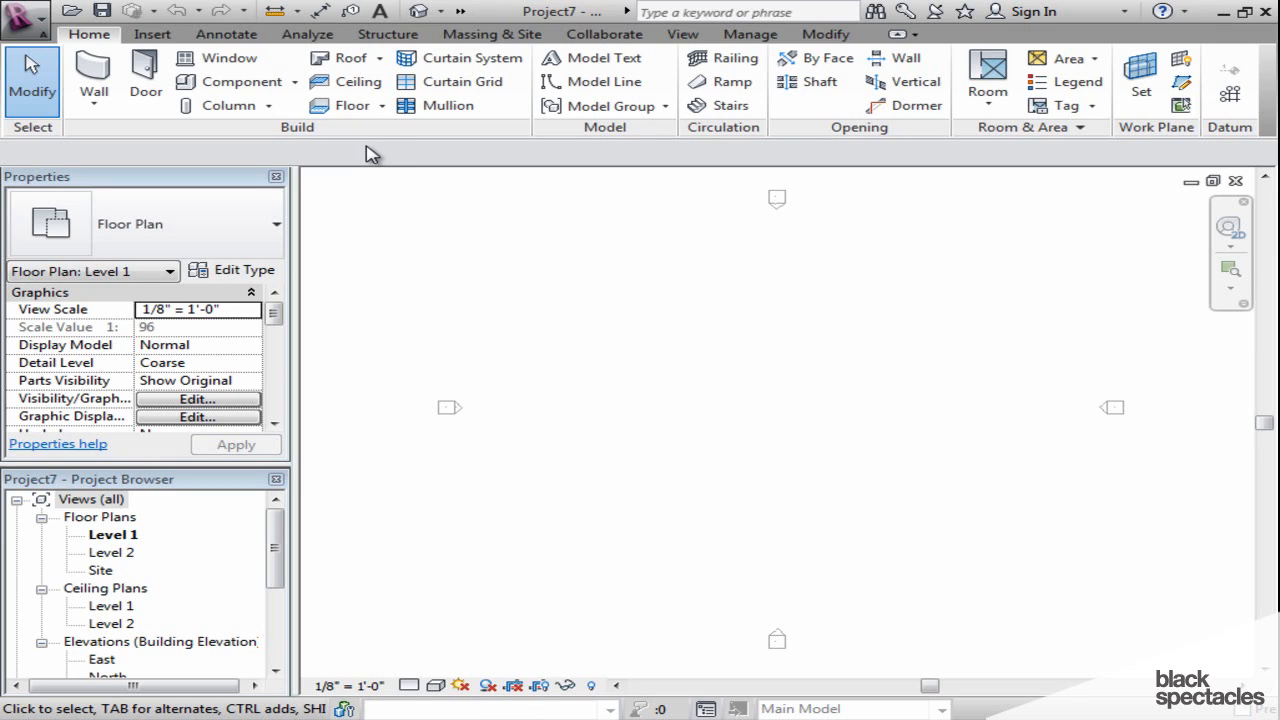
mouse_move(268, 156)
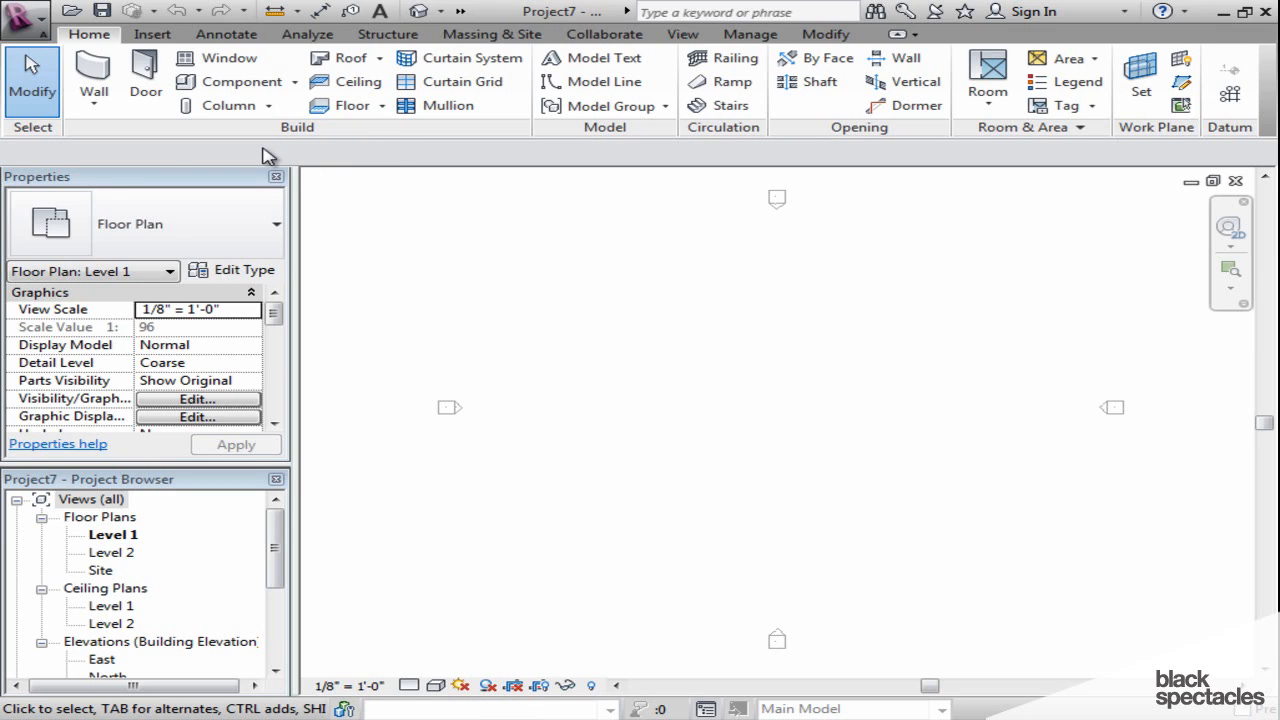
mouse_move(100, 150)
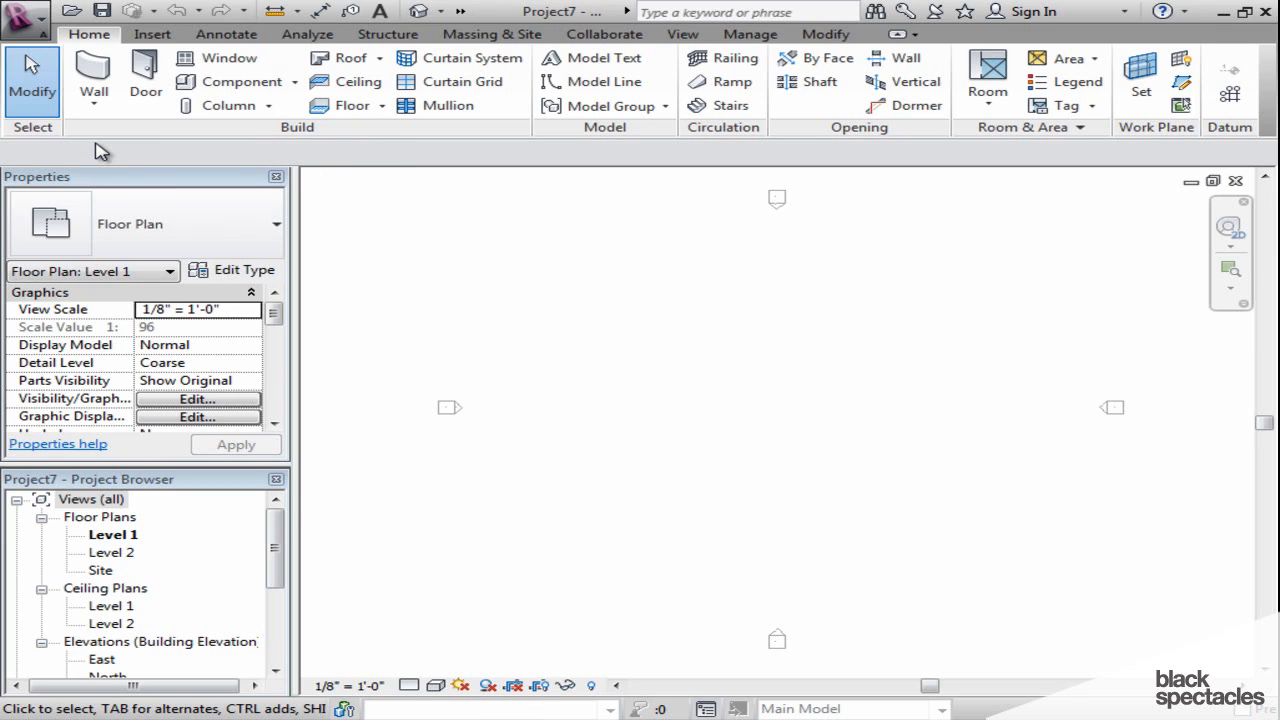
mouse_move(144, 136)
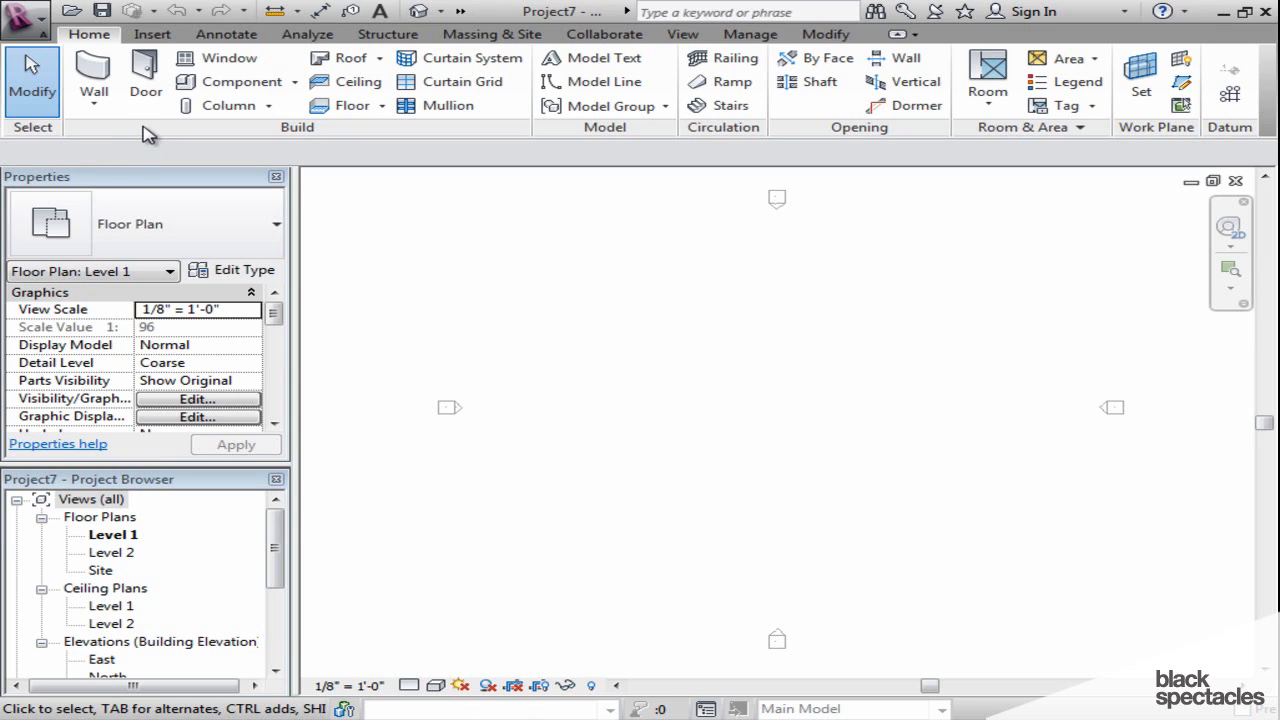
mouse_move(270, 138)
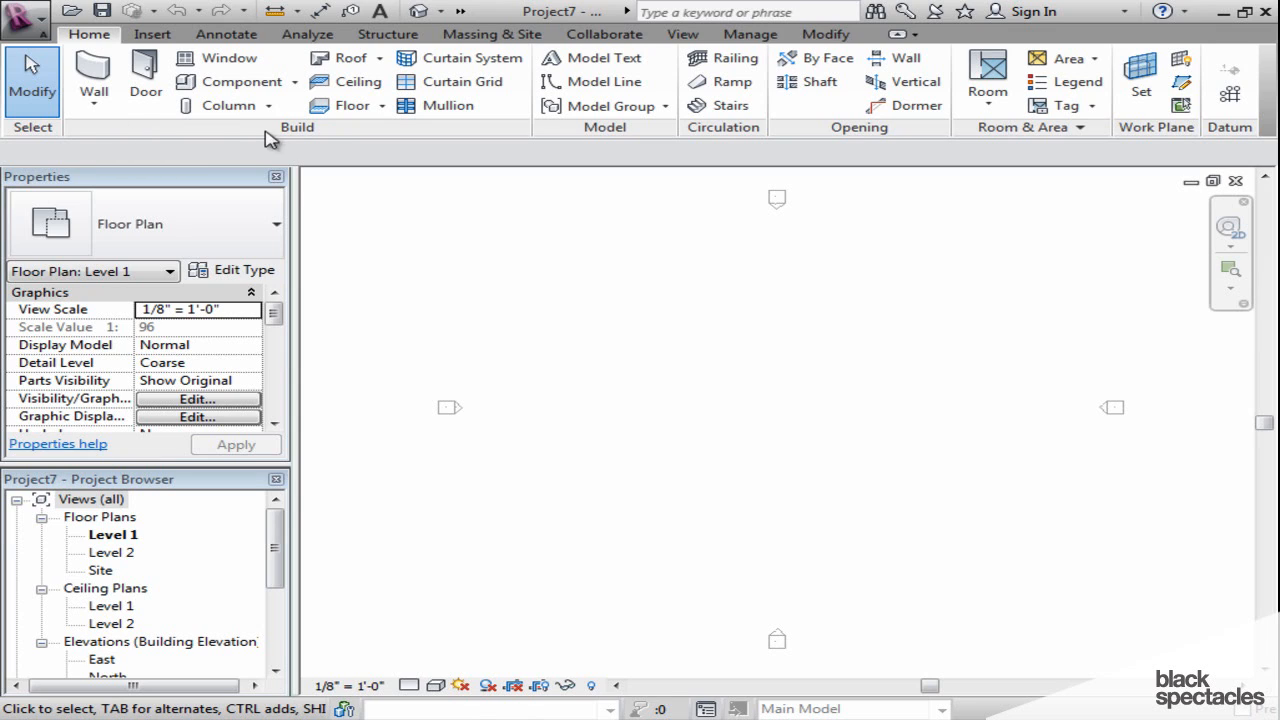
mouse_move(308, 138)
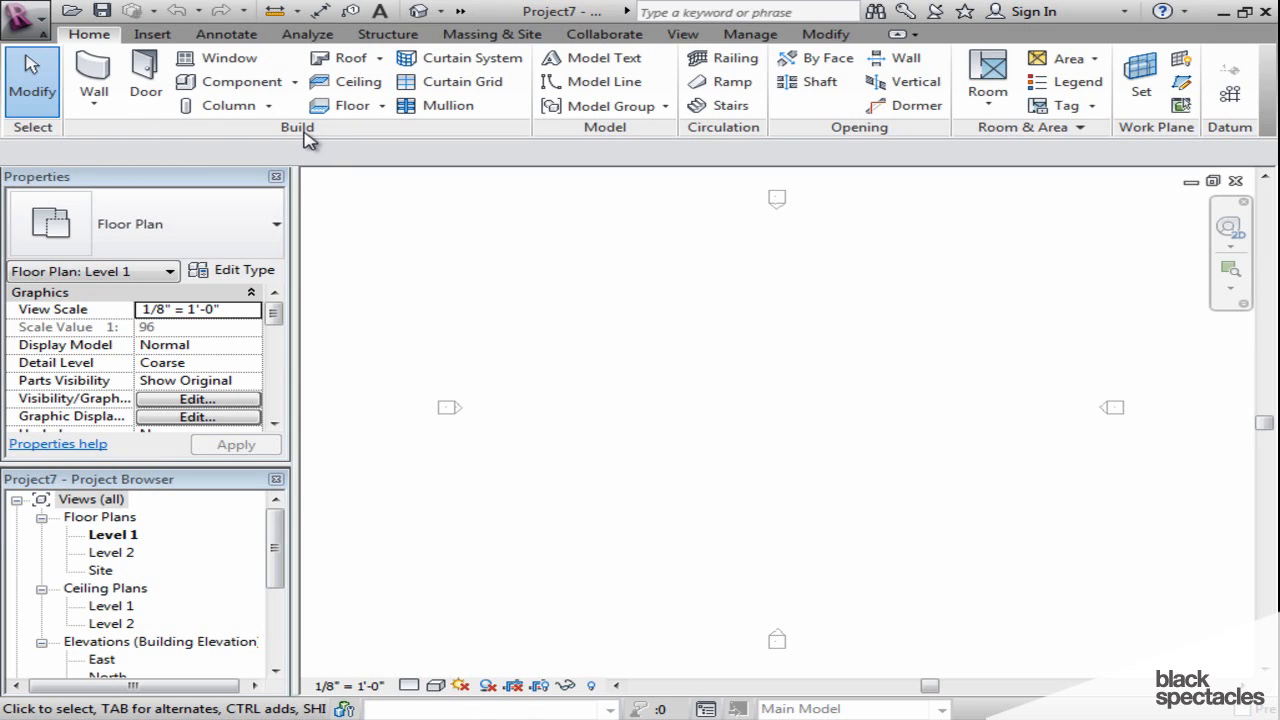
mouse_move(96, 140)
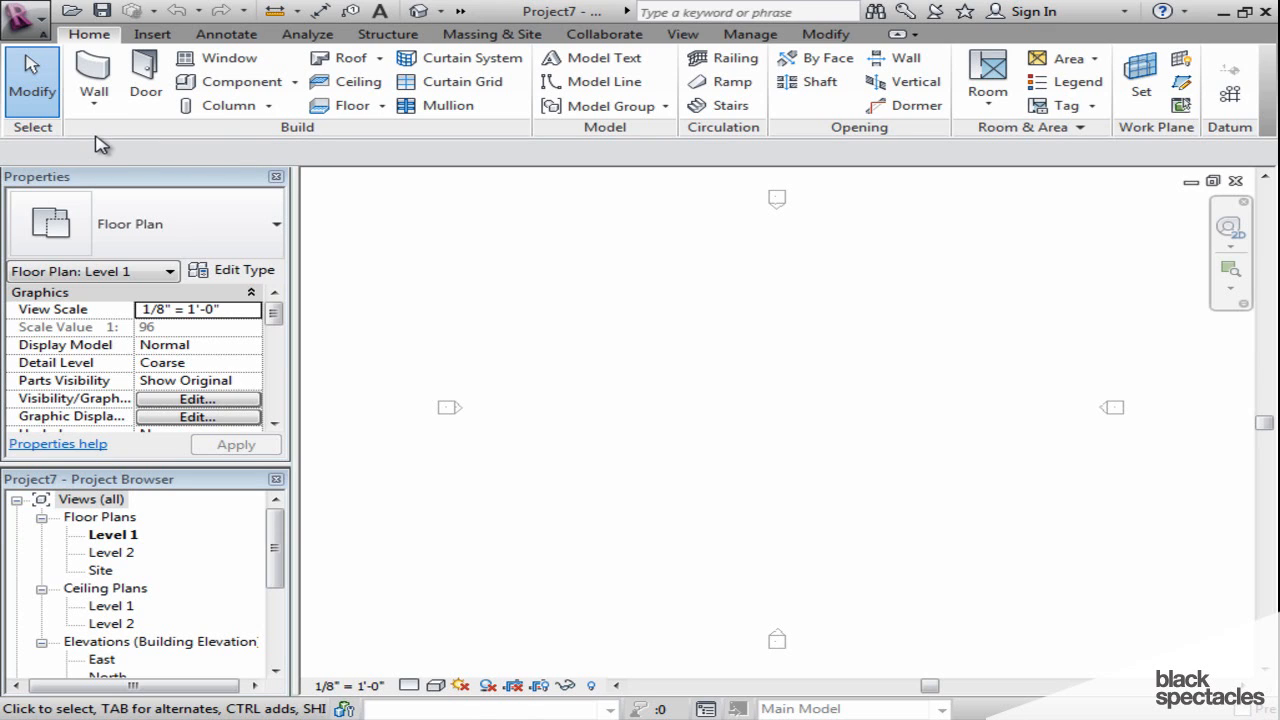
mouse_move(144, 80)
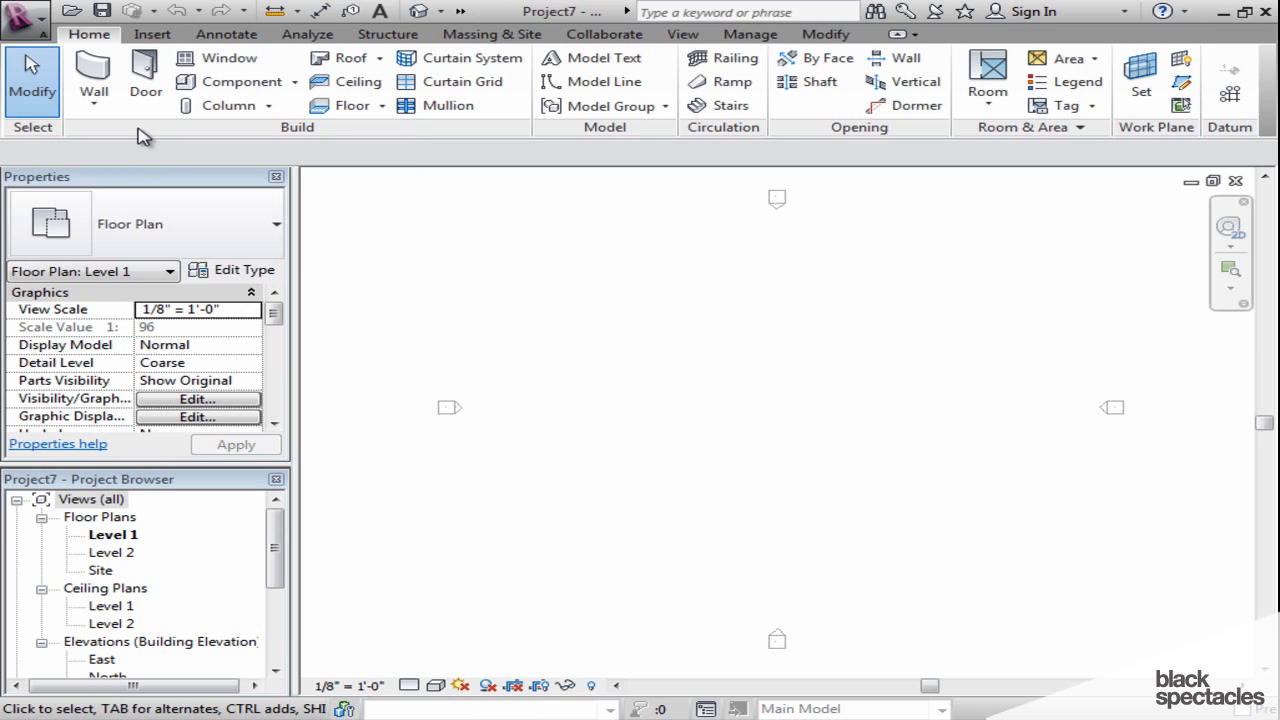
mouse_move(144, 80)
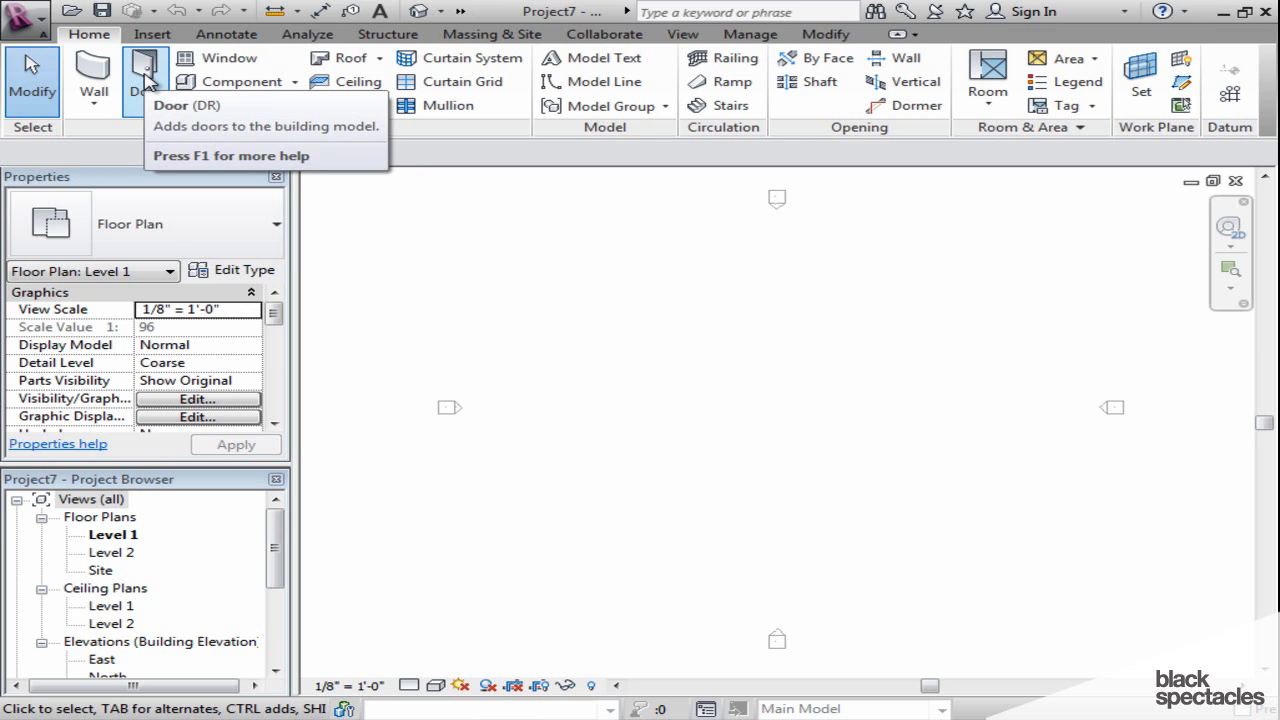
mouse_move(144, 80)
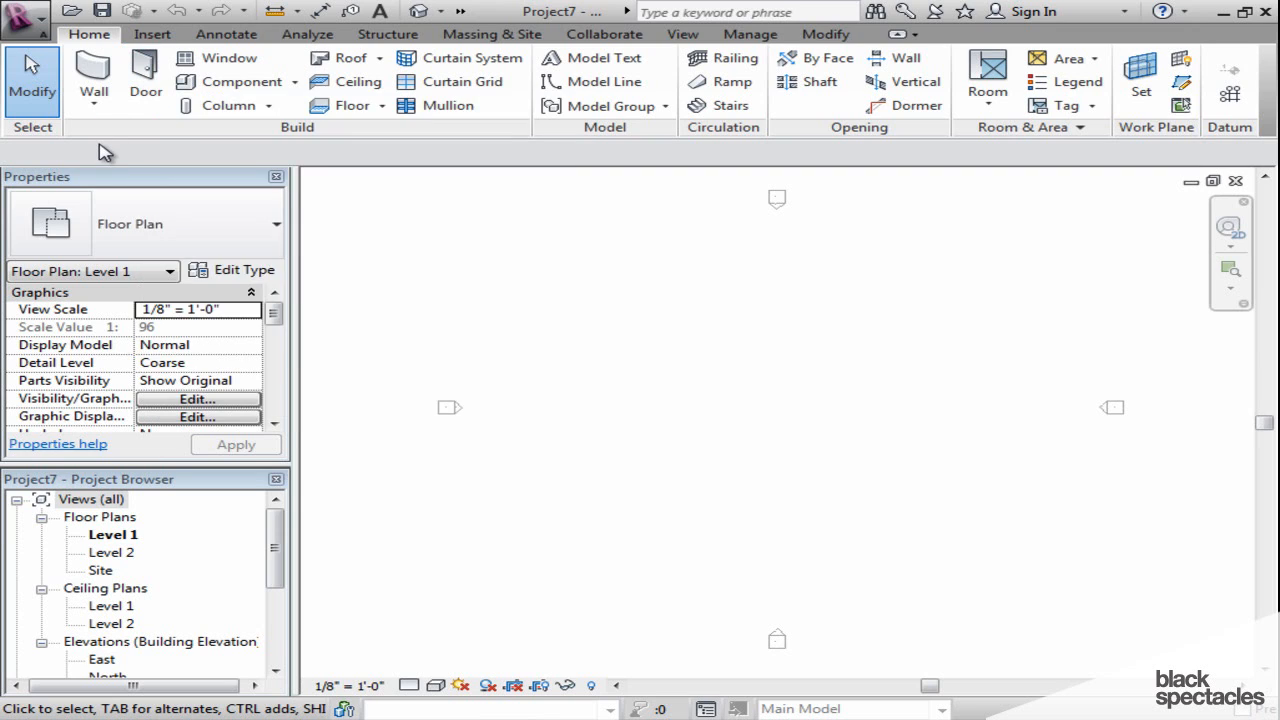
mouse_move(144, 76)
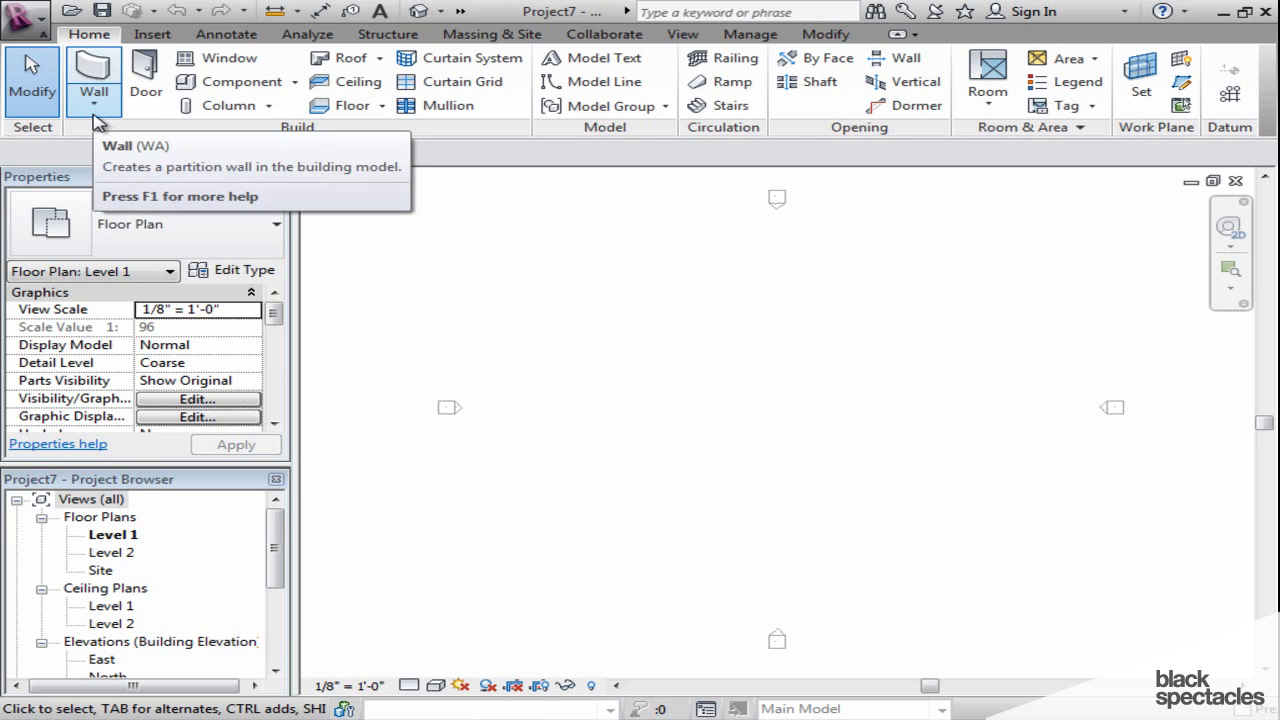
click(92, 104)
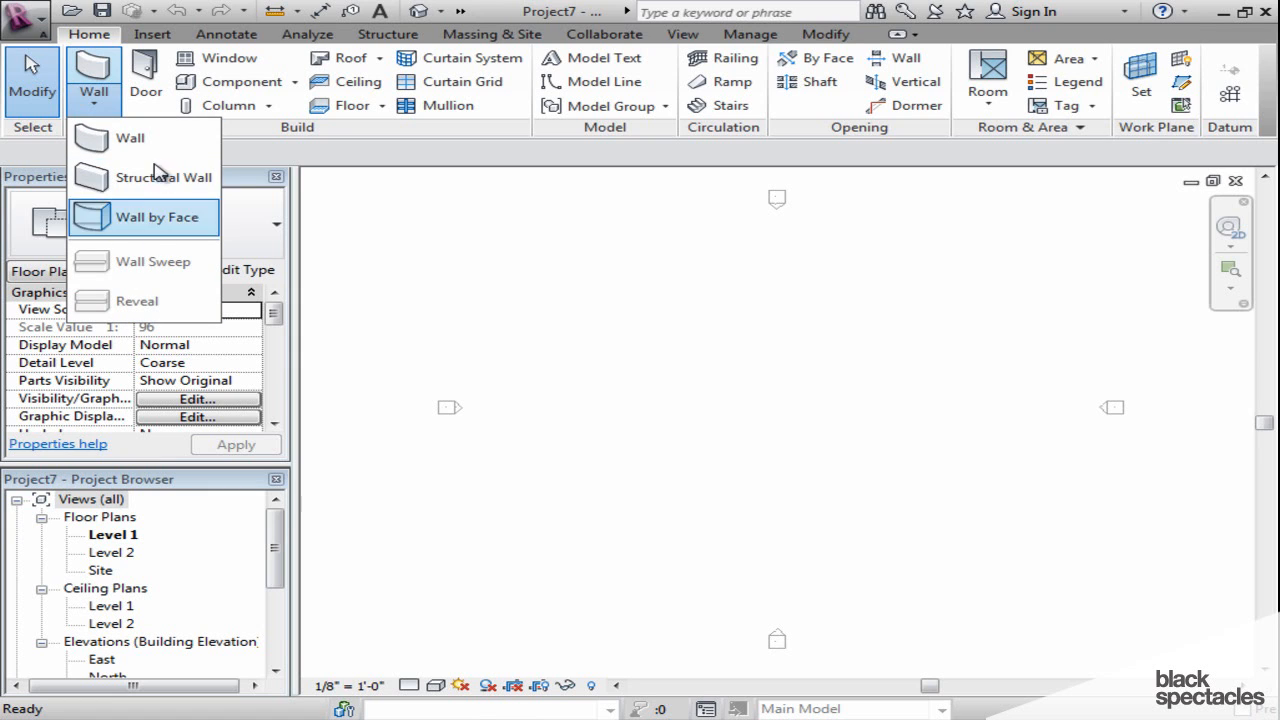
mouse_move(156, 178)
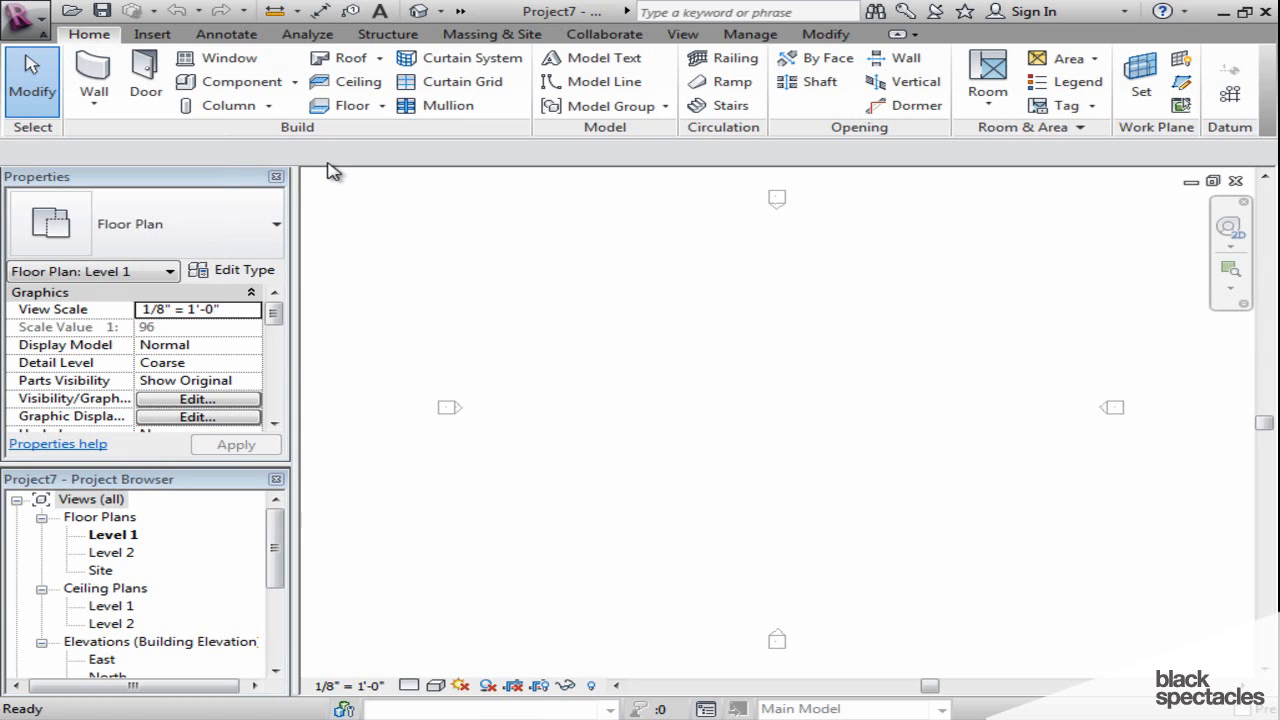
mouse_move(350, 220)
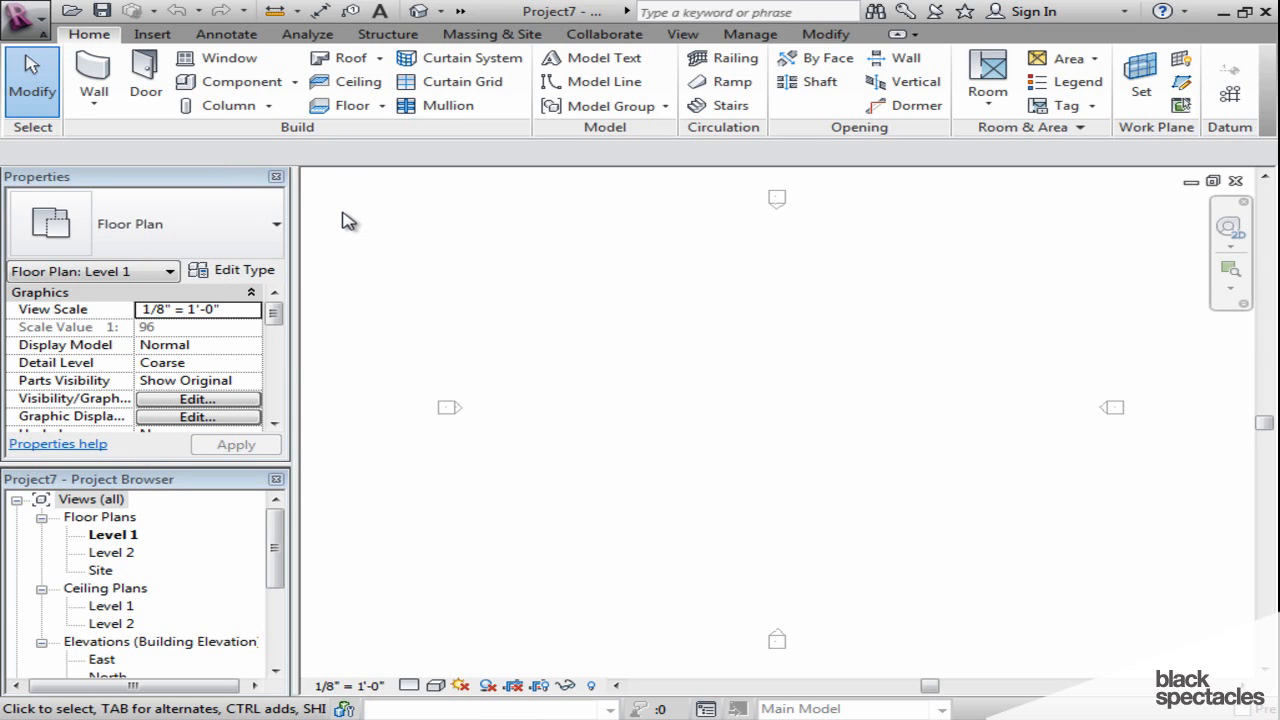
mouse_move(280, 160)
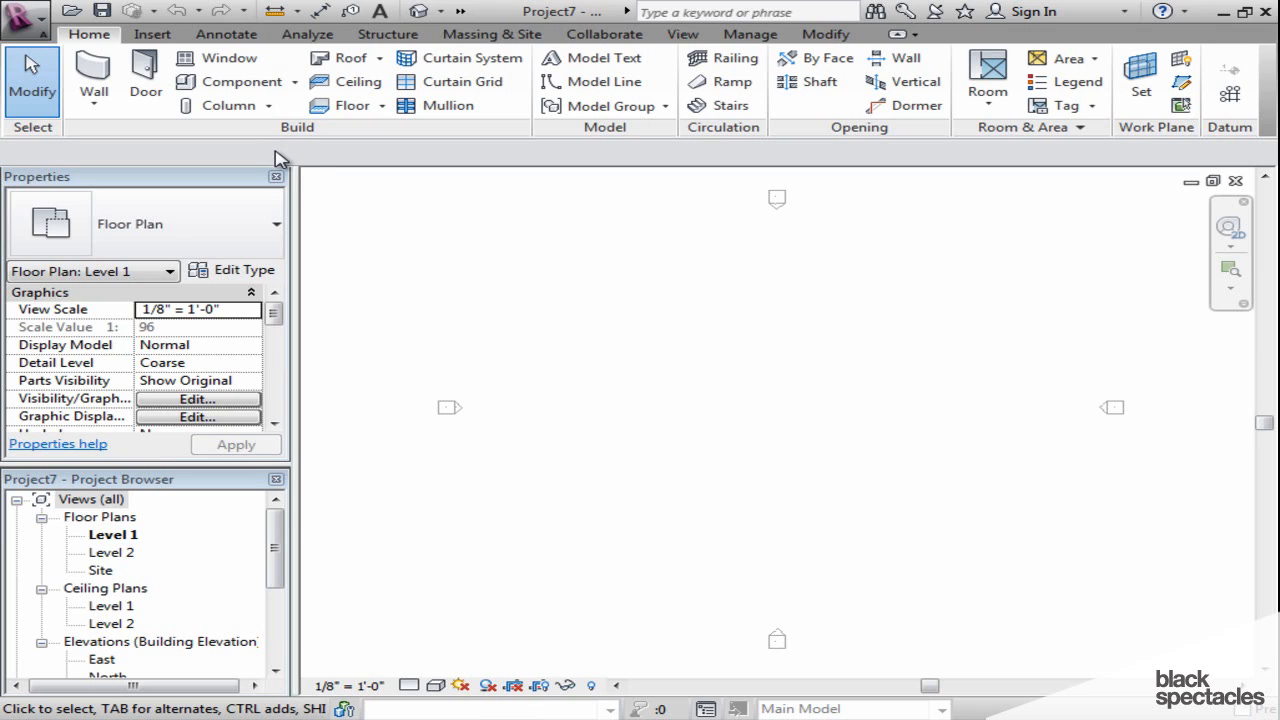
mouse_move(288, 160)
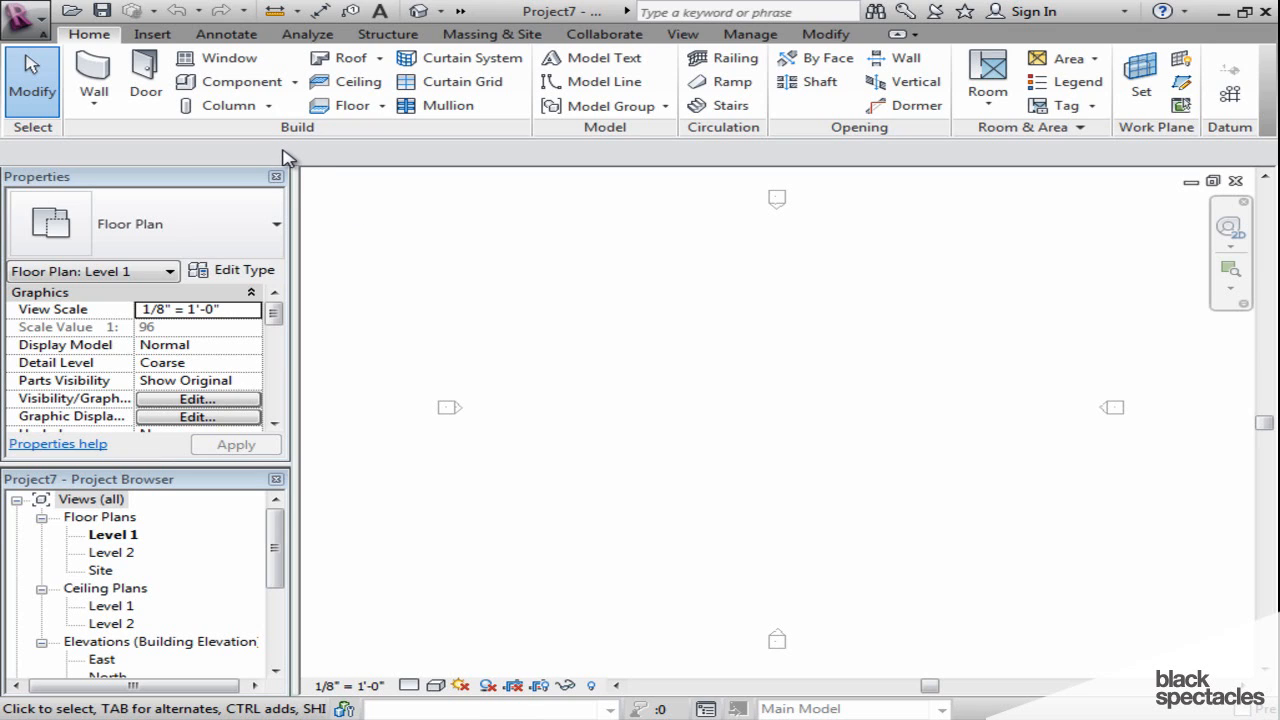
mouse_move(324, 160)
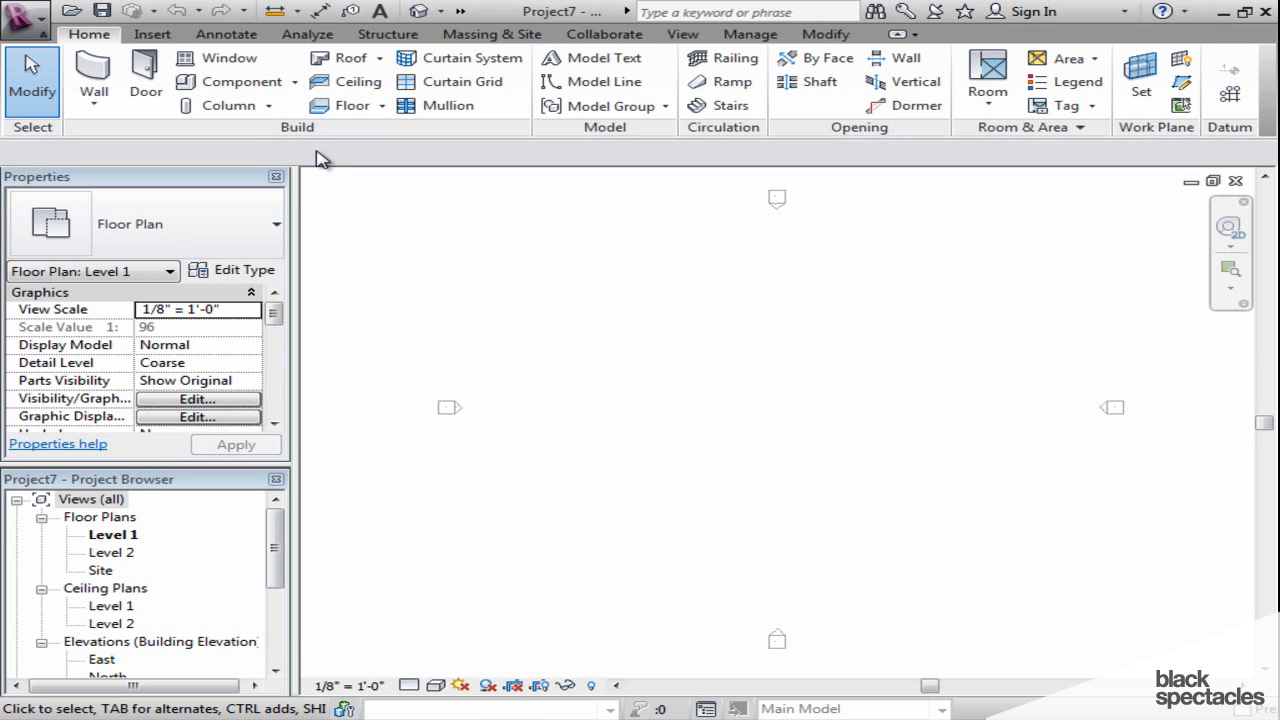
mouse_move(324, 164)
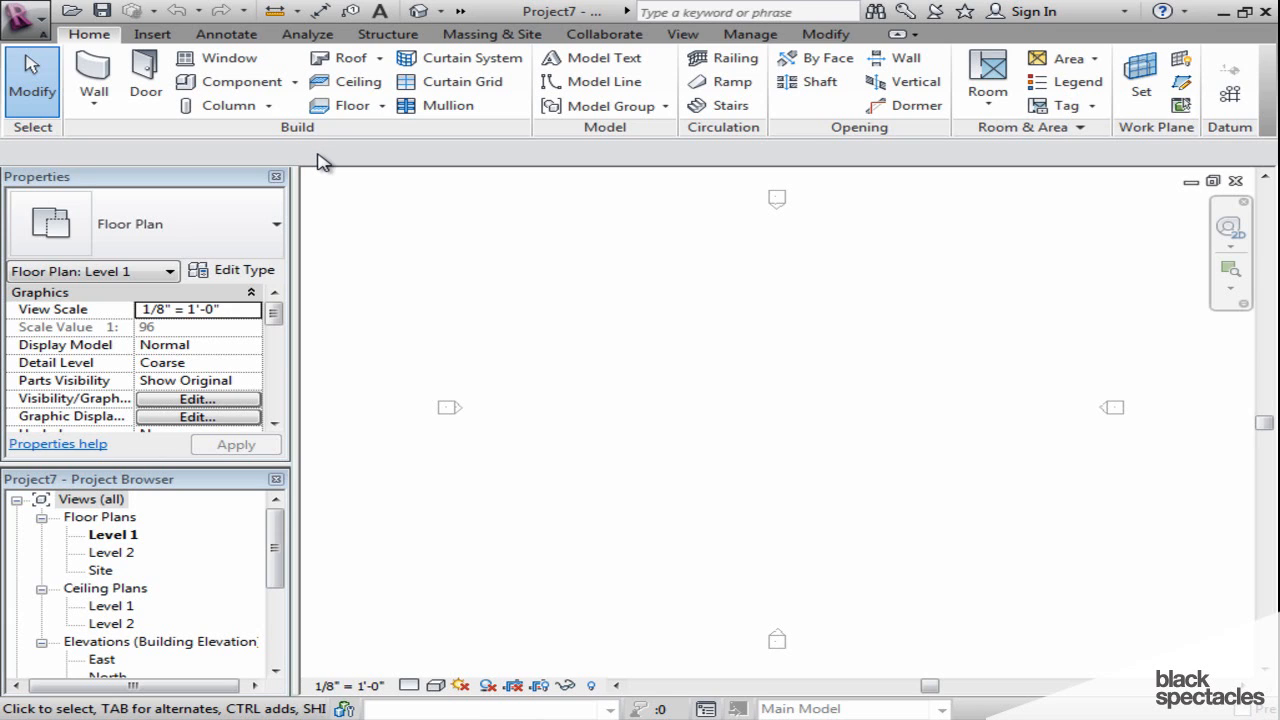
mouse_move(92, 76)
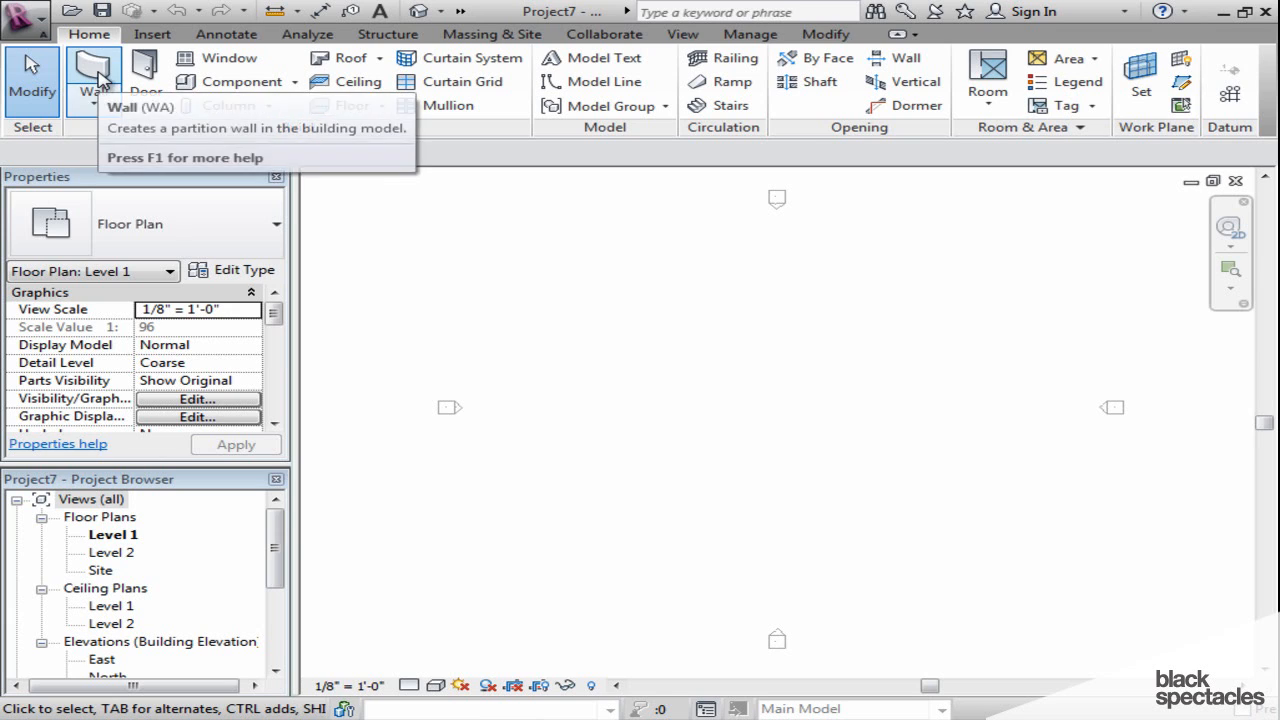
click(96, 76)
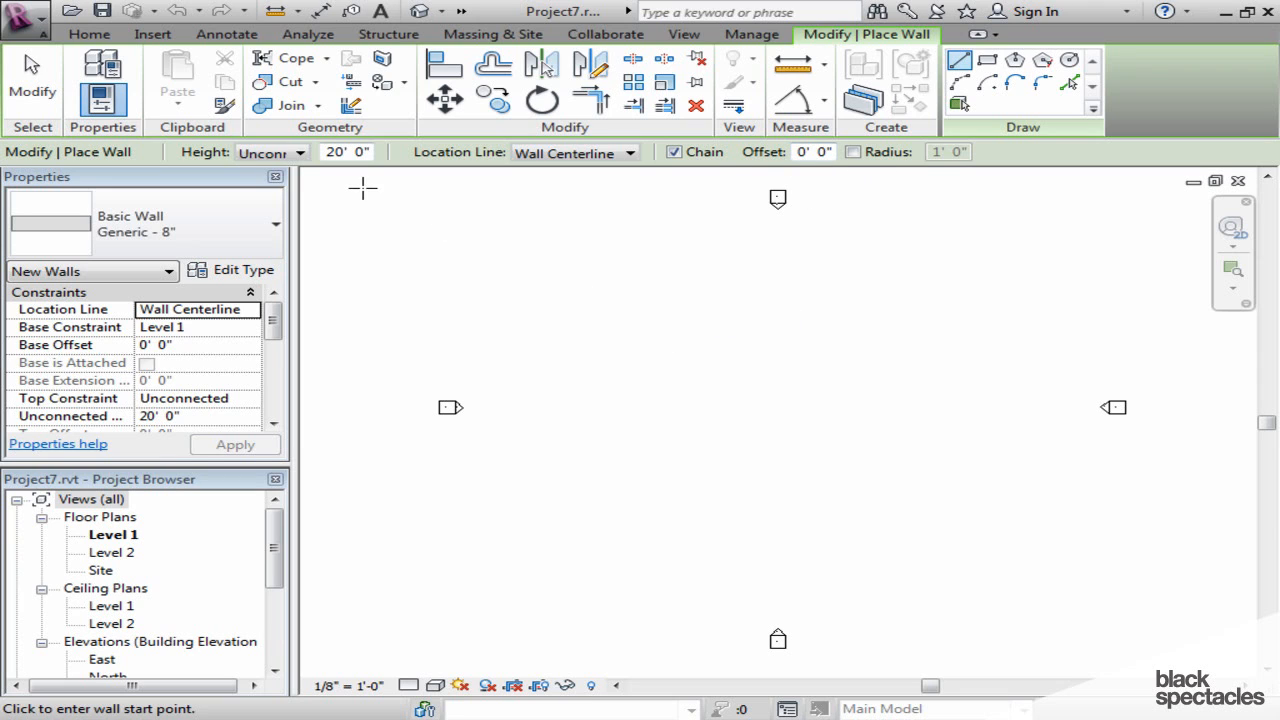
mouse_move(988, 188)
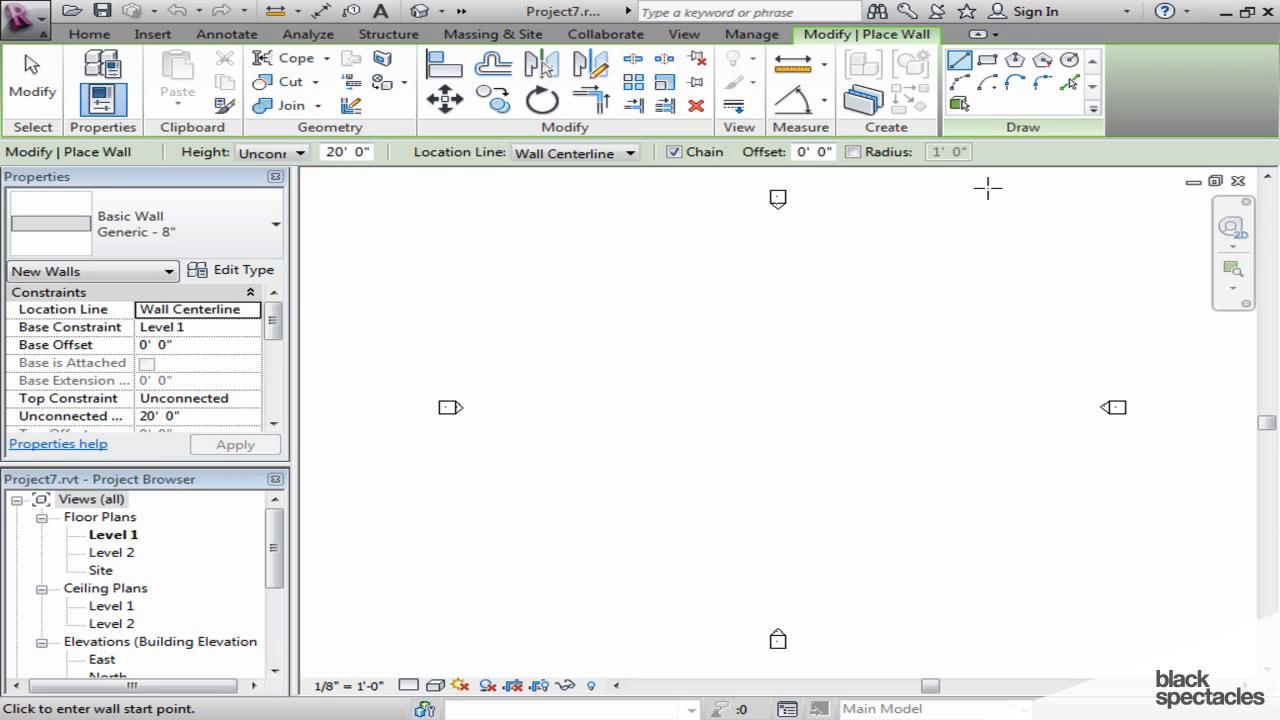
mouse_move(694, 356)
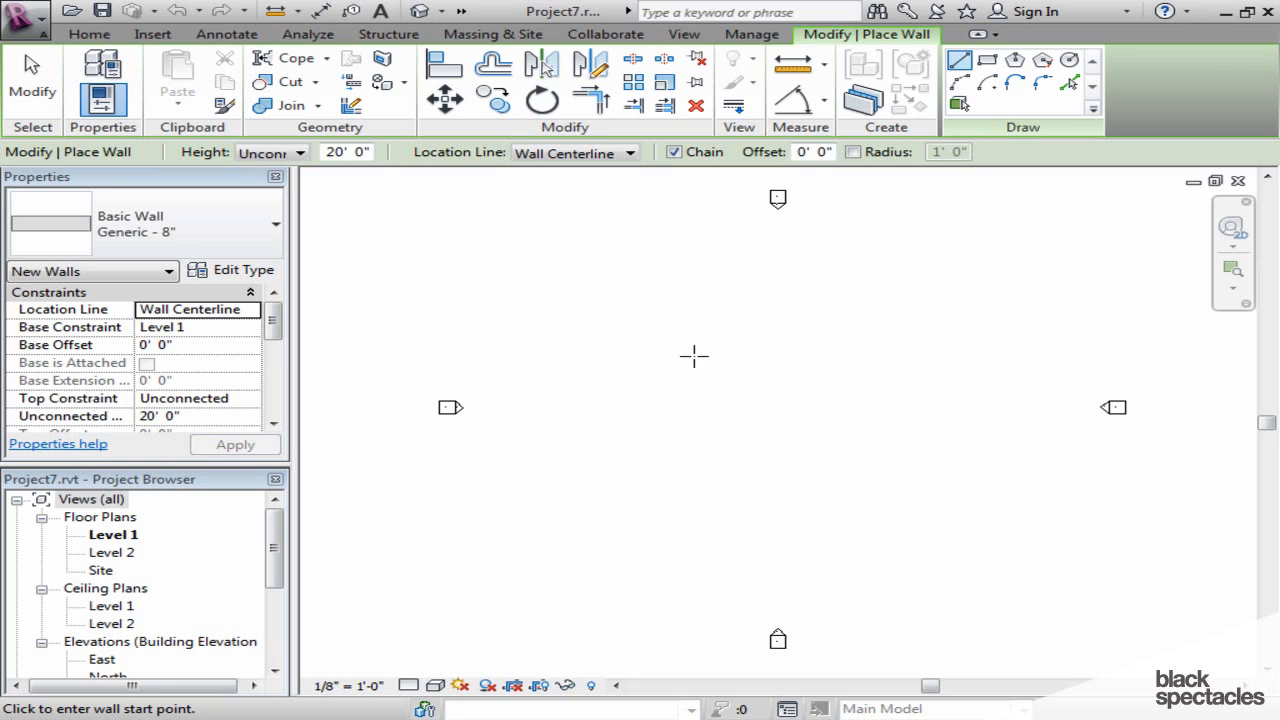
mouse_move(678, 356)
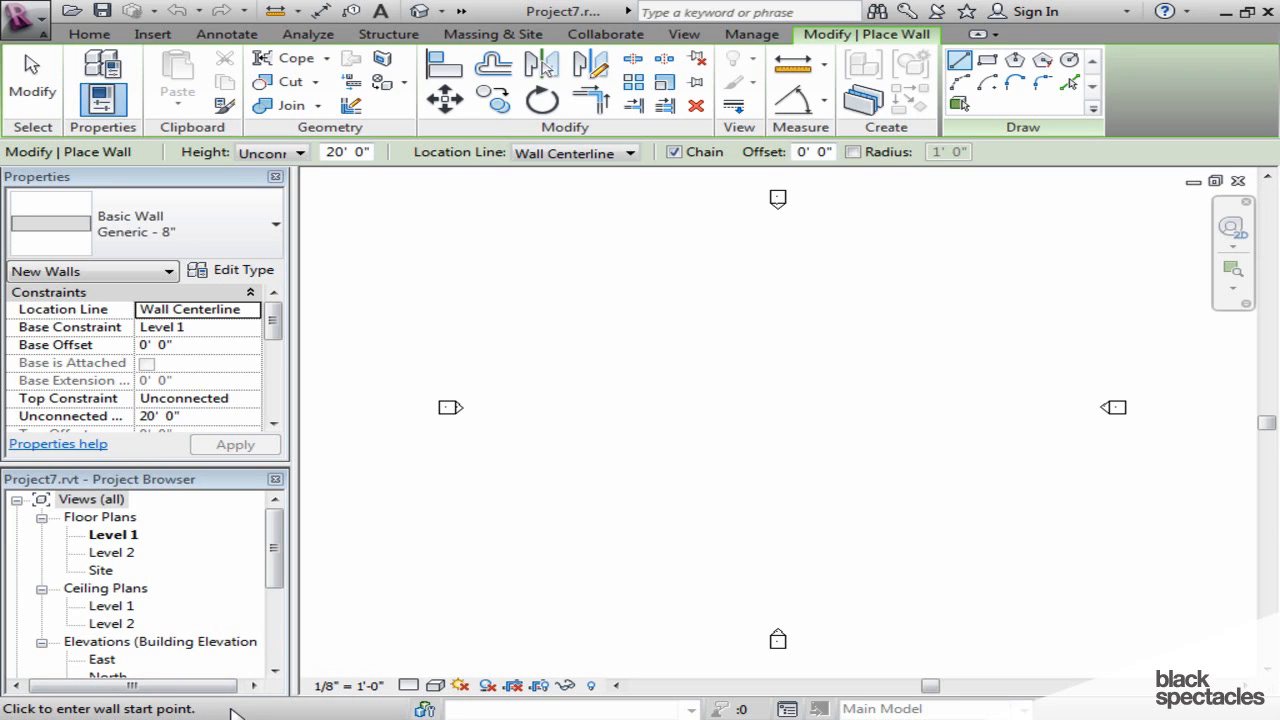
mouse_move(236, 704)
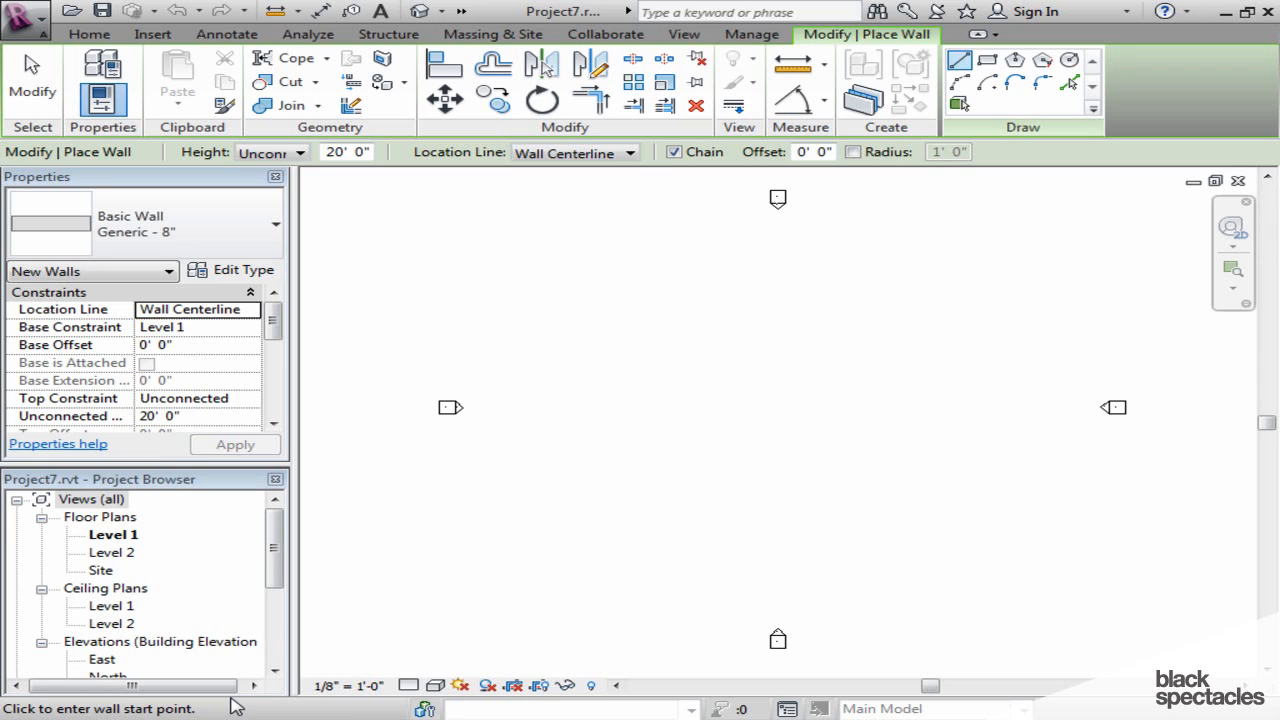
mouse_move(616, 600)
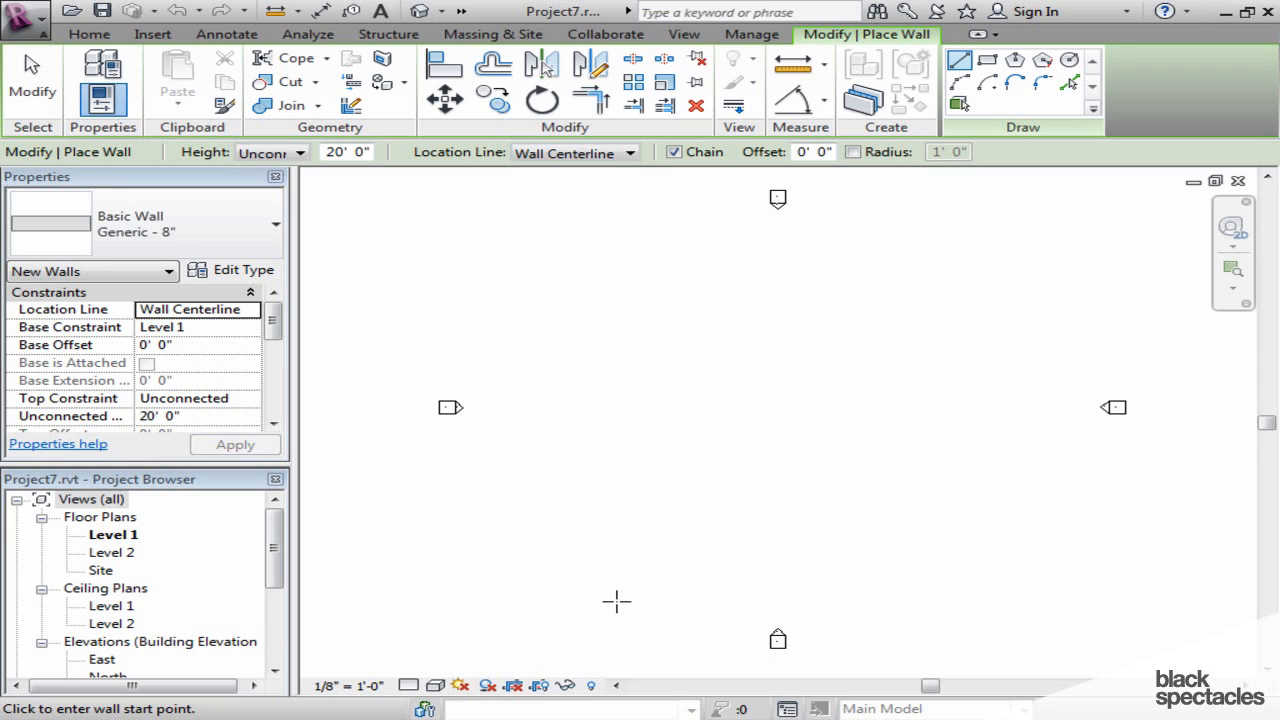
mouse_move(628, 458)
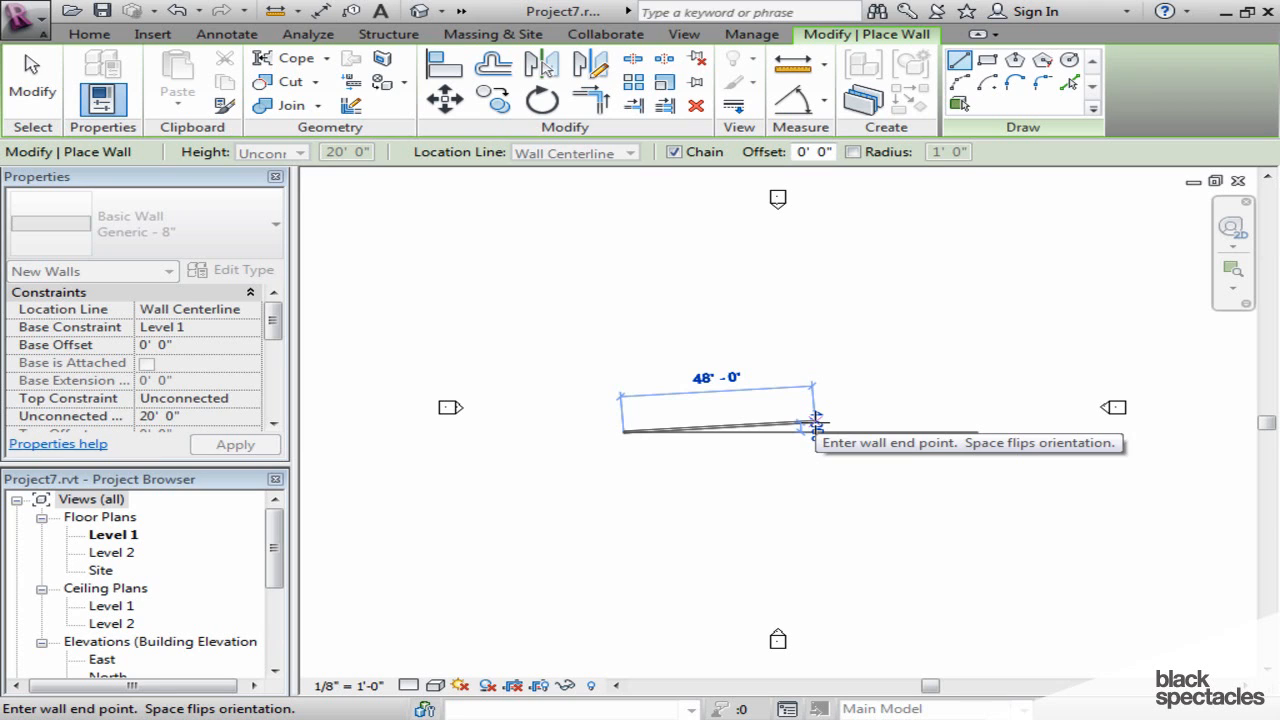
mouse_move(790, 440)
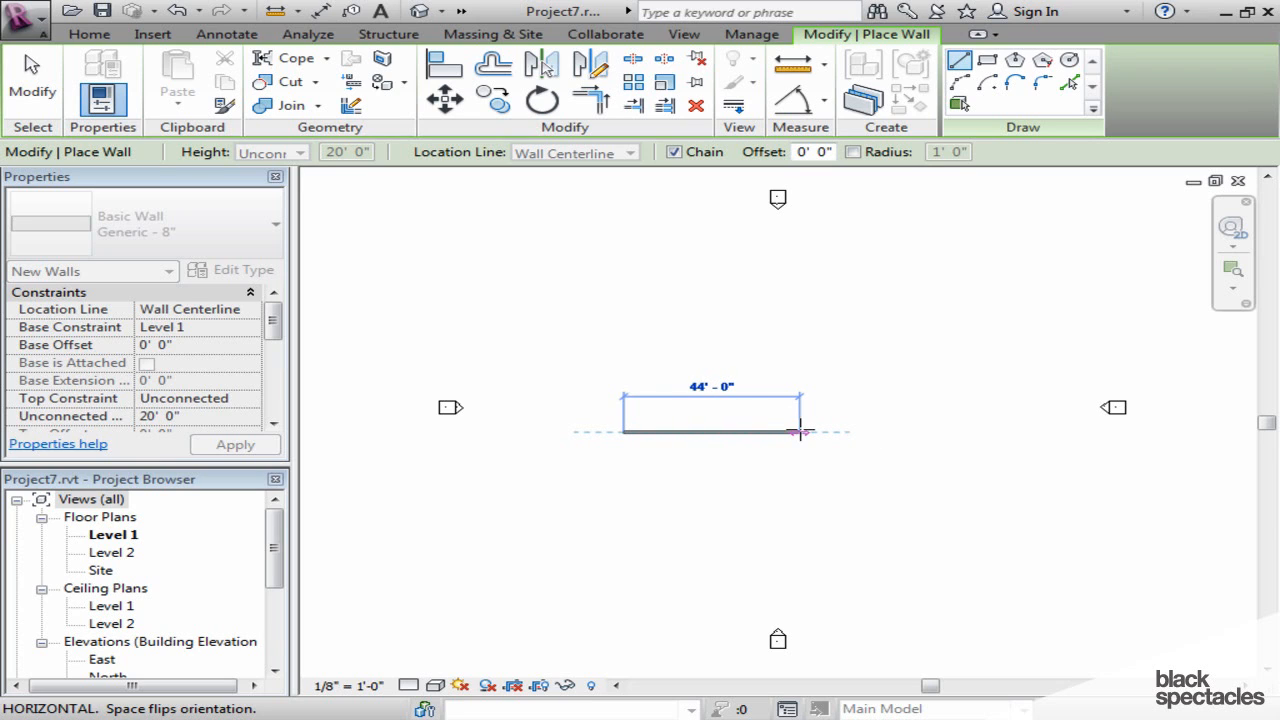
mouse_move(788, 432)
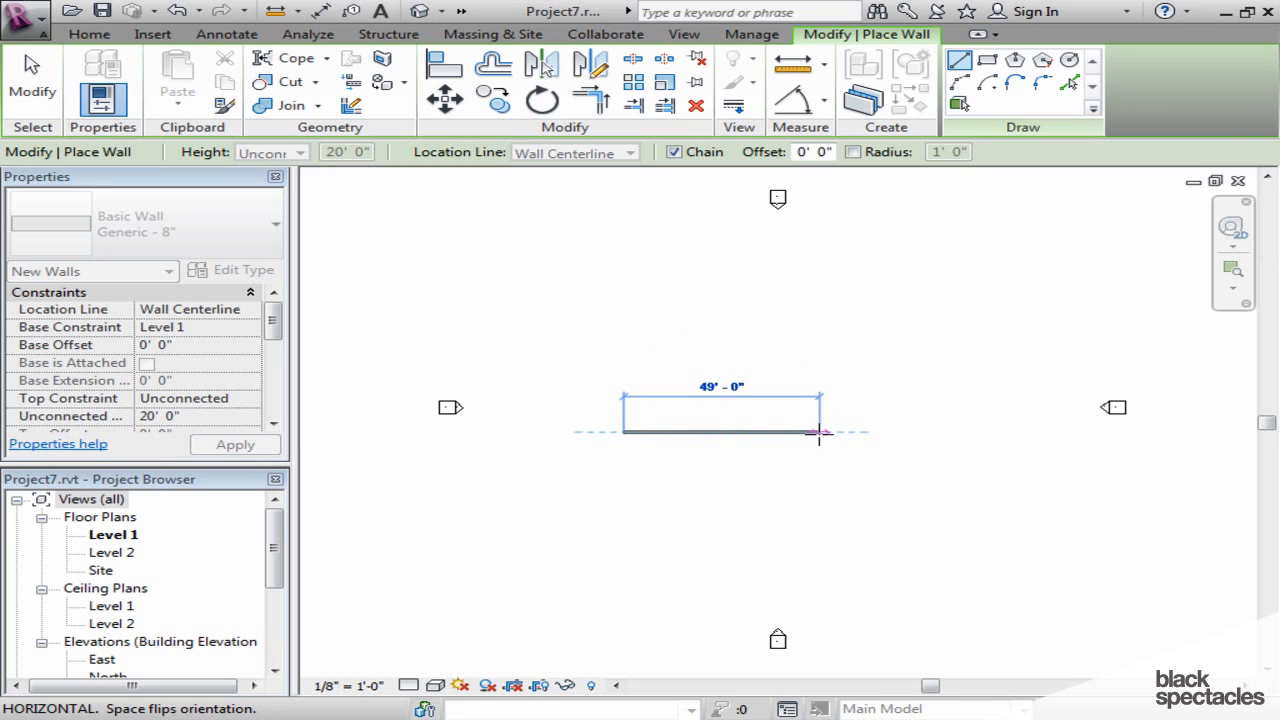
mouse_move(818, 432)
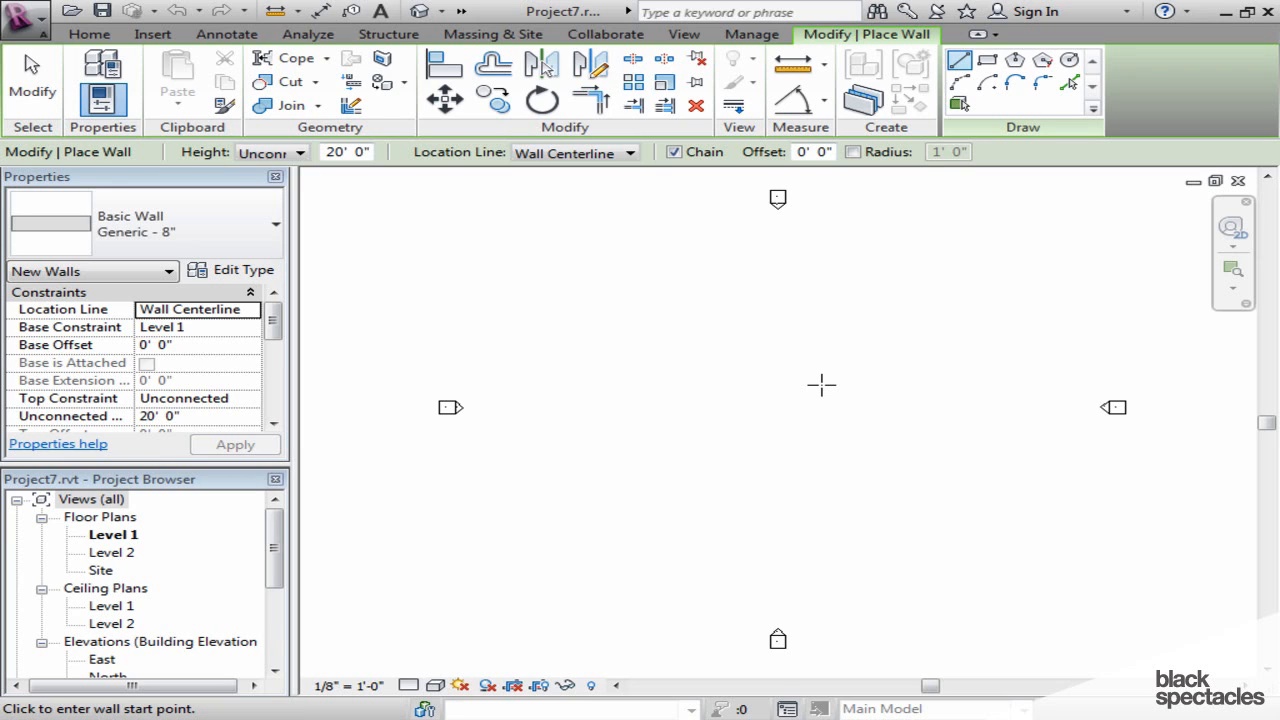
mouse_move(820, 436)
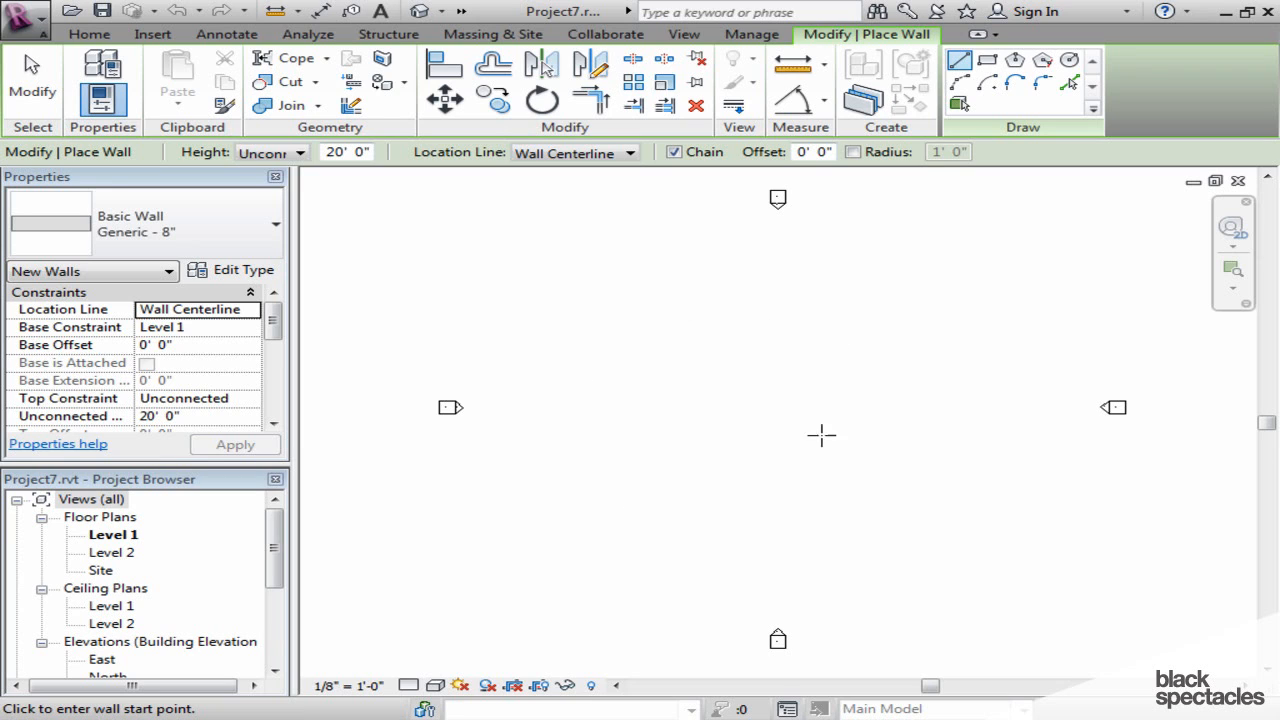
mouse_move(838, 408)
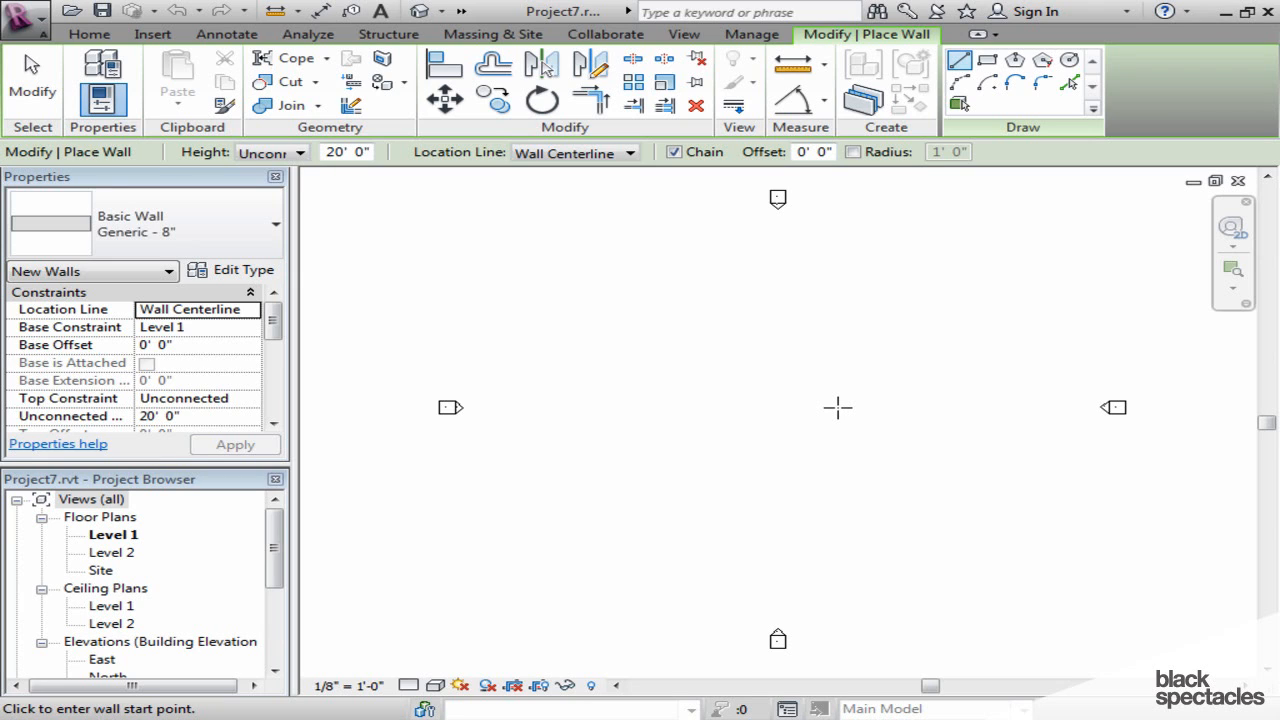
mouse_move(420, 640)
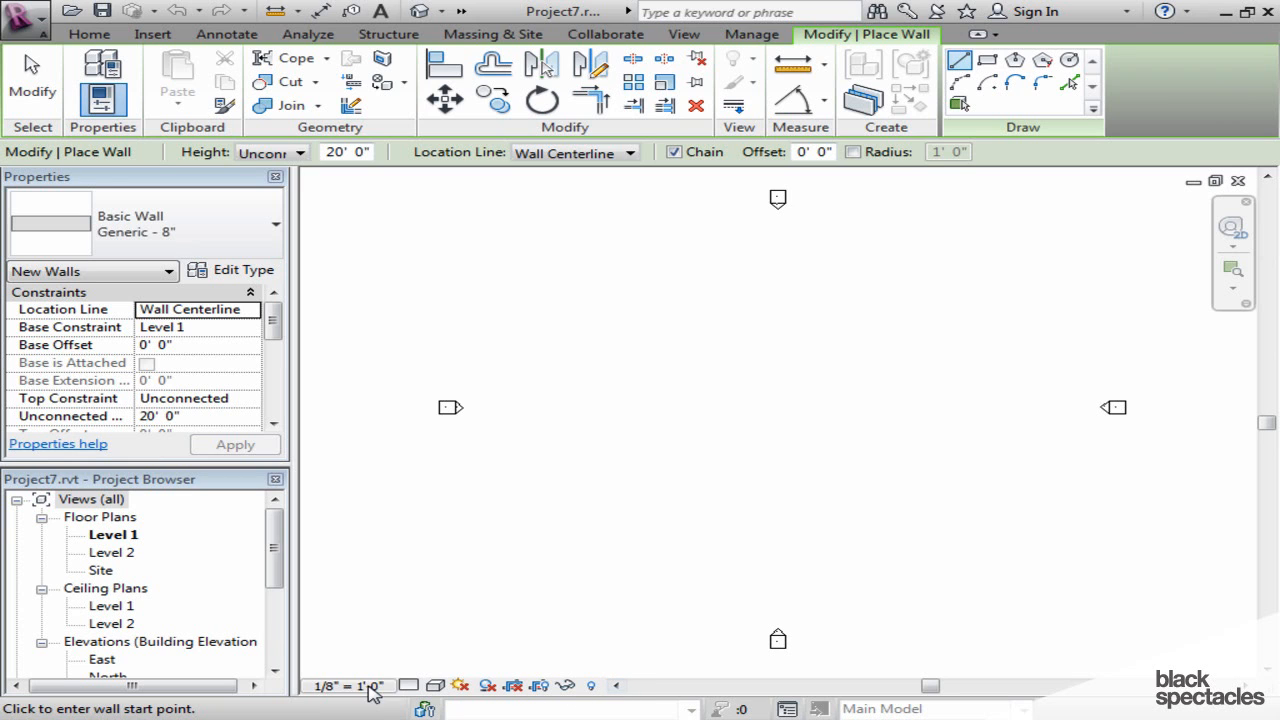
click(344, 684)
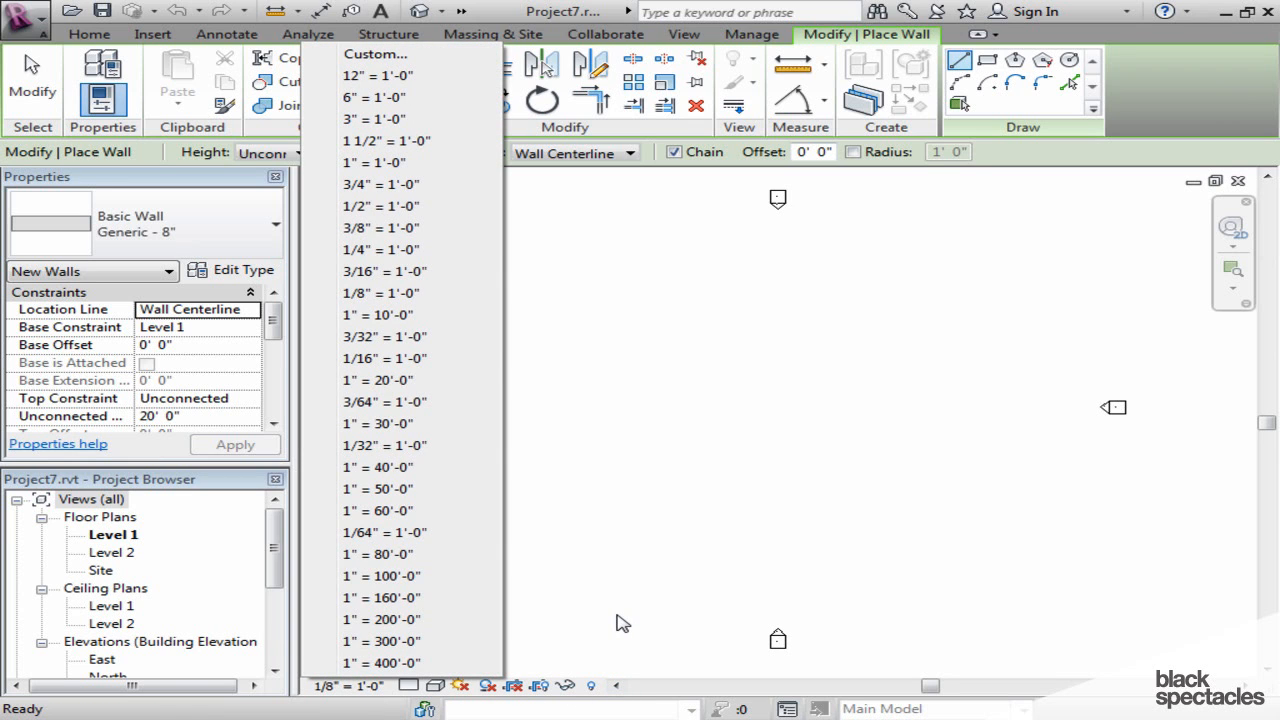
click(412, 686)
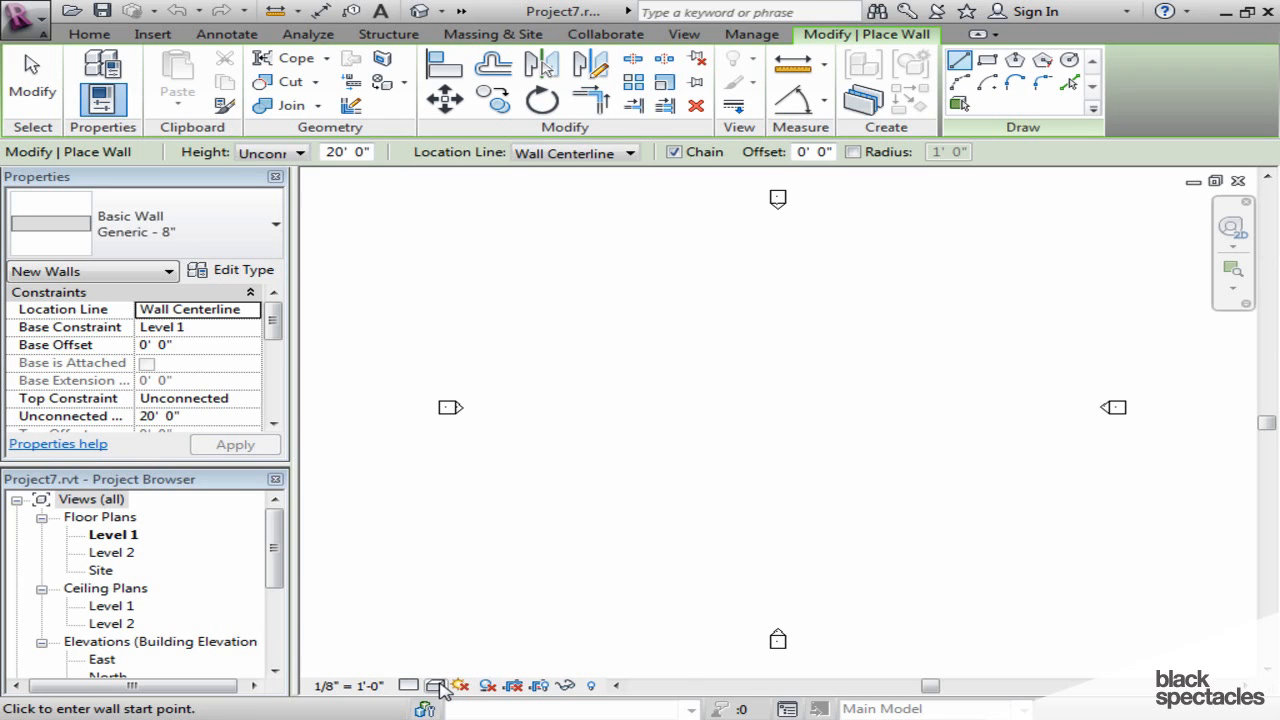
click(434, 684)
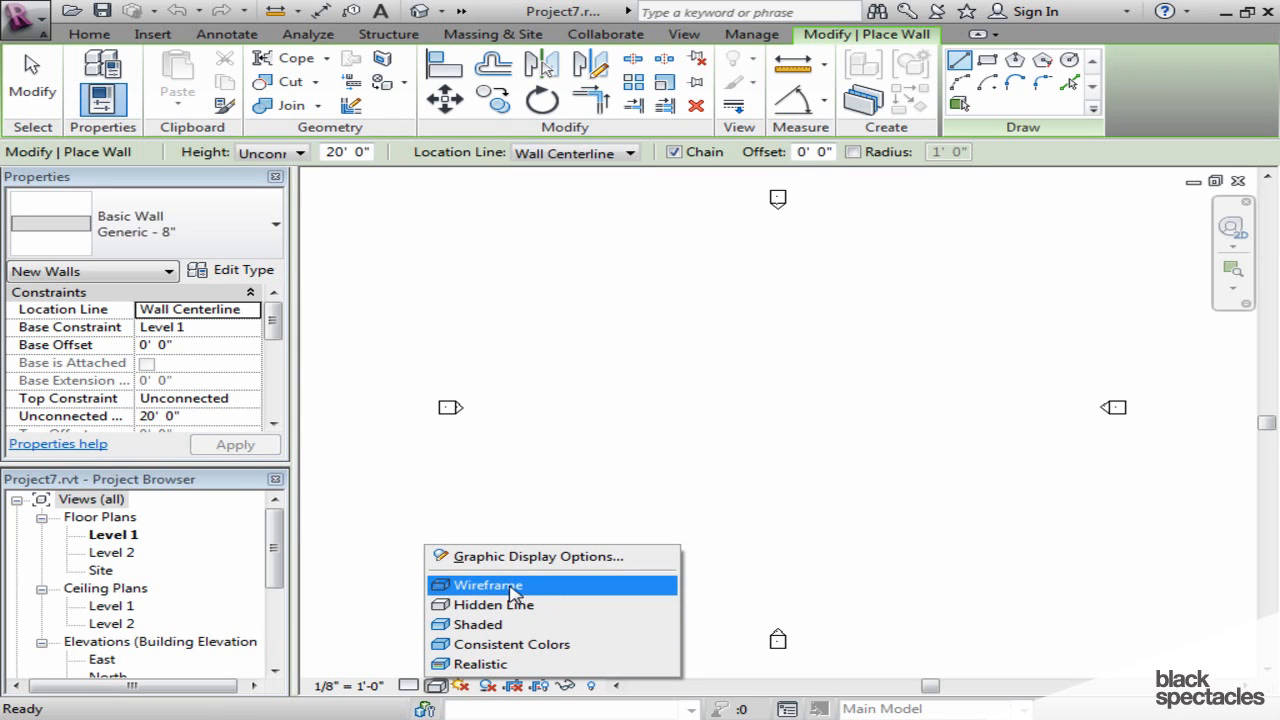
mouse_move(508, 664)
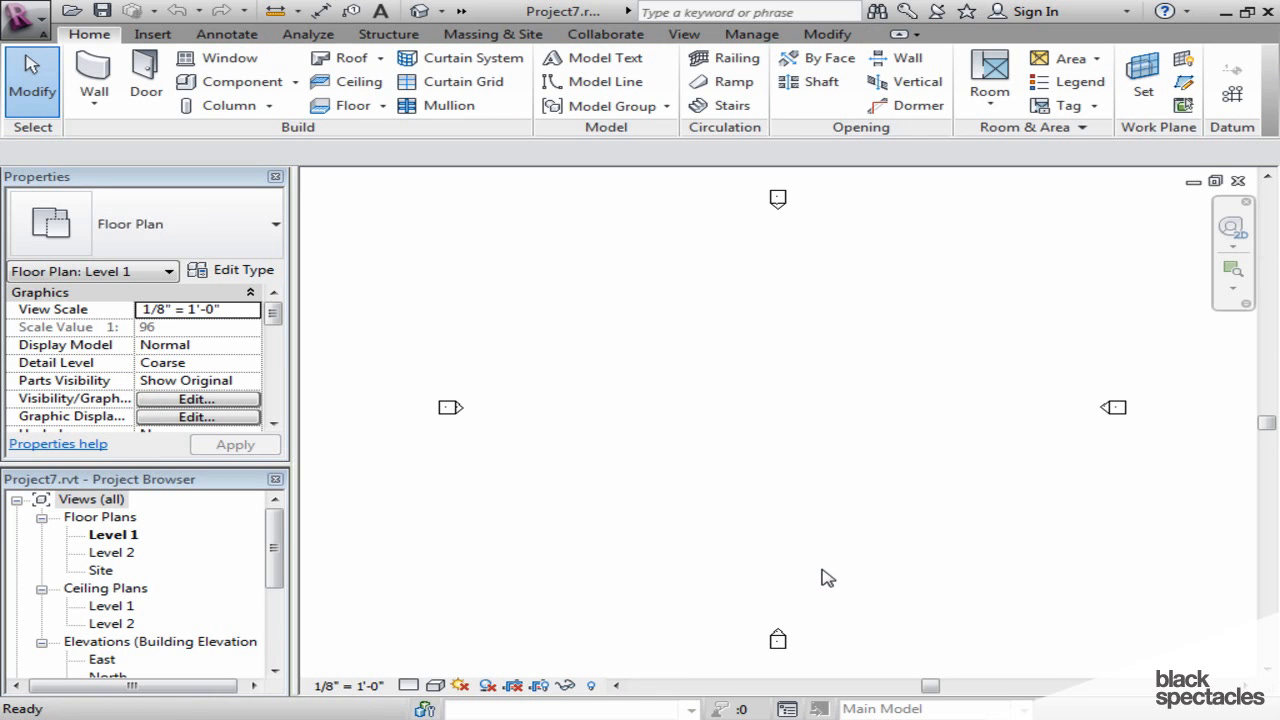
click(92, 76)
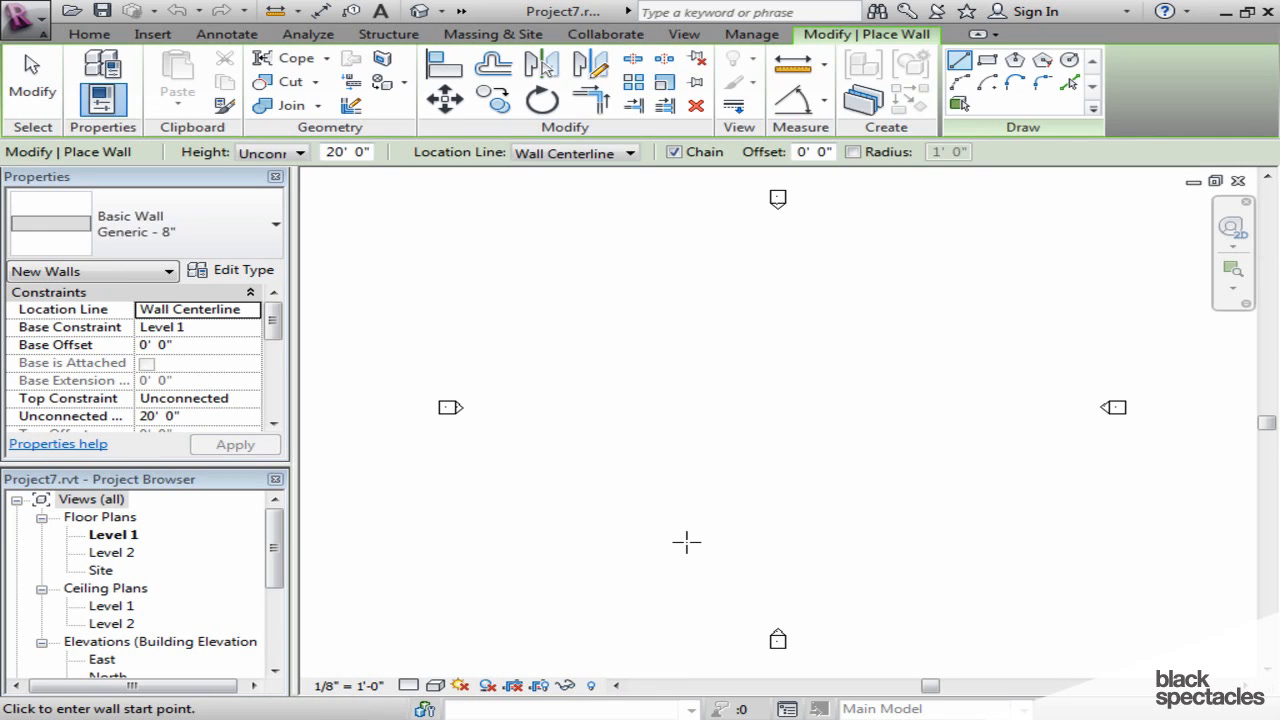